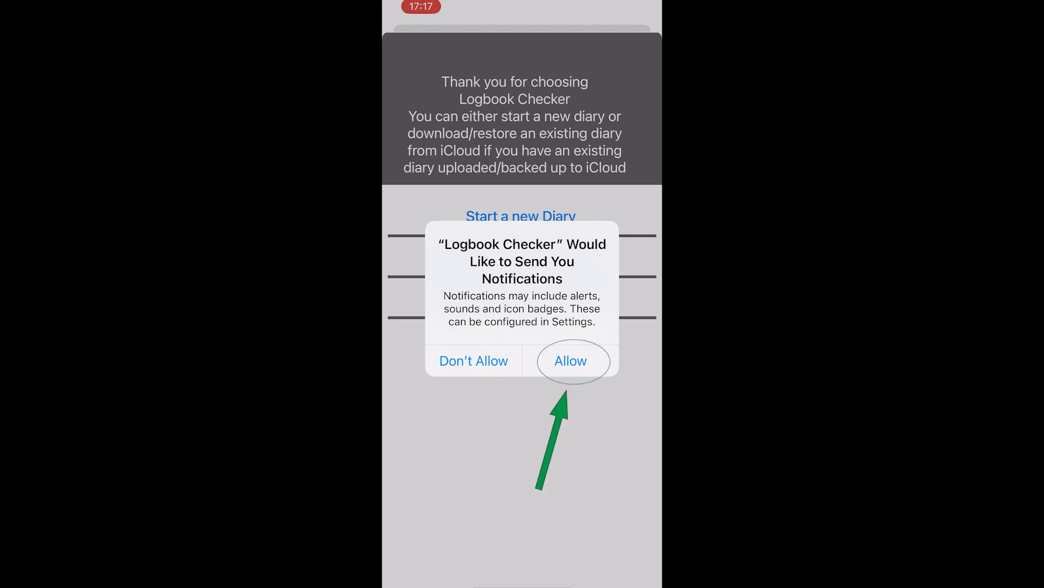
# Allow Logbook Checker to send notifications.
pyautogui.click(570, 360)
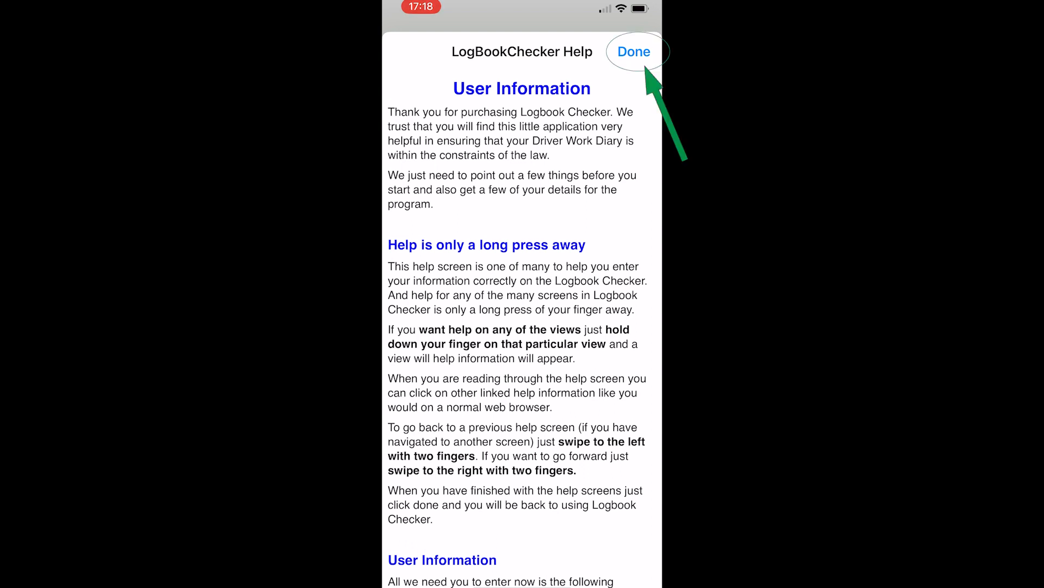
# Close the LogBookChecker Help page with Done.
pyautogui.click(634, 52)
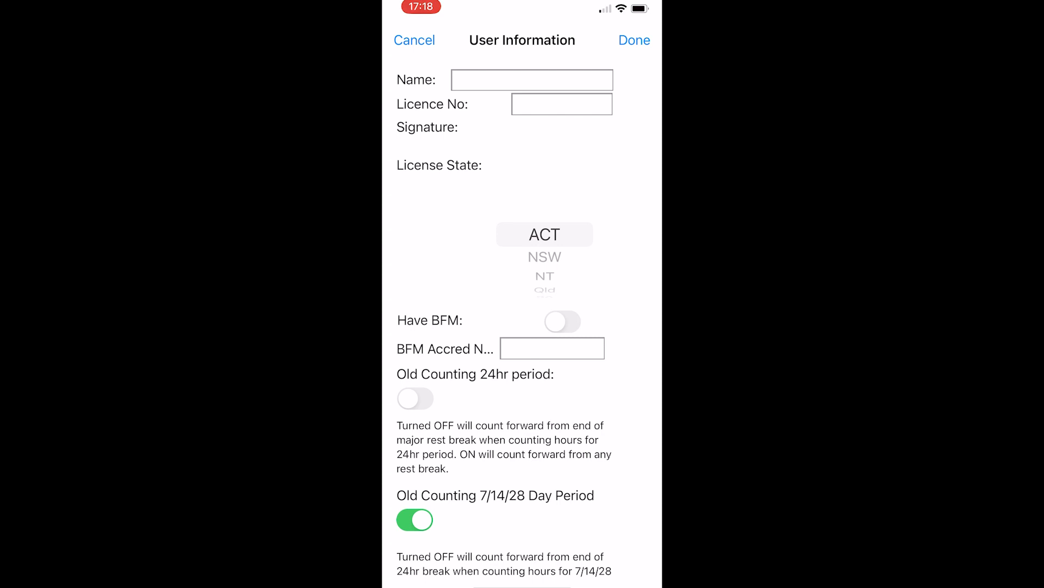
# Fill in driver name 'Test Driver', licence number GH577 and licence state Qld.
pyautogui.click(532, 80)
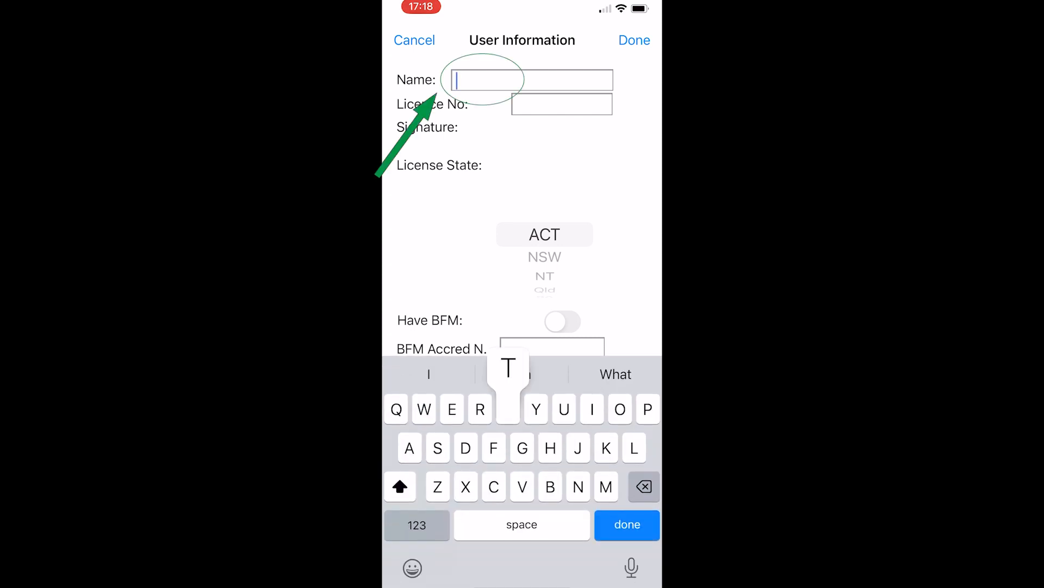
pyautogui.write('Test')
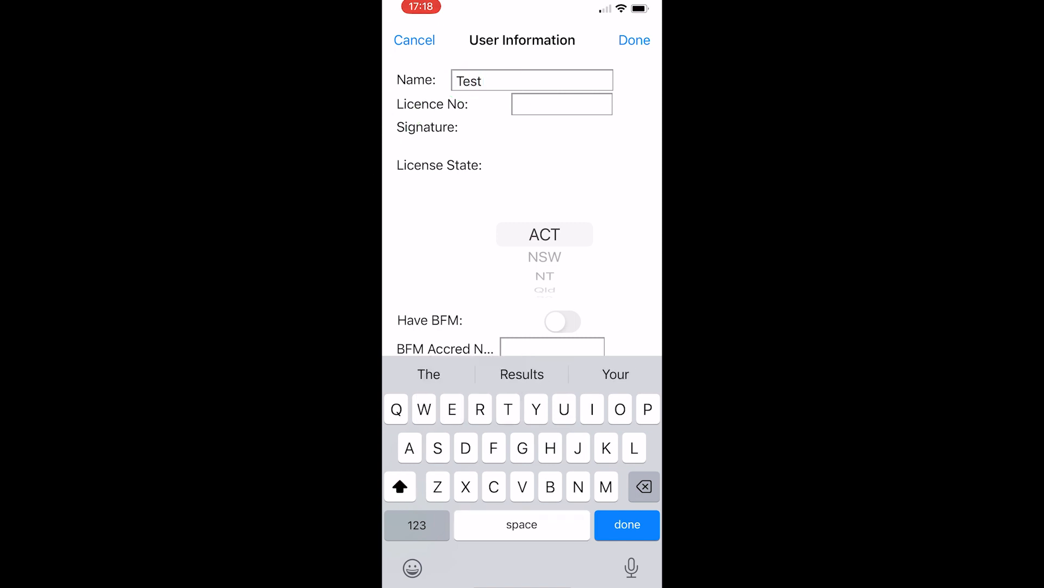
pyautogui.write('Driv')
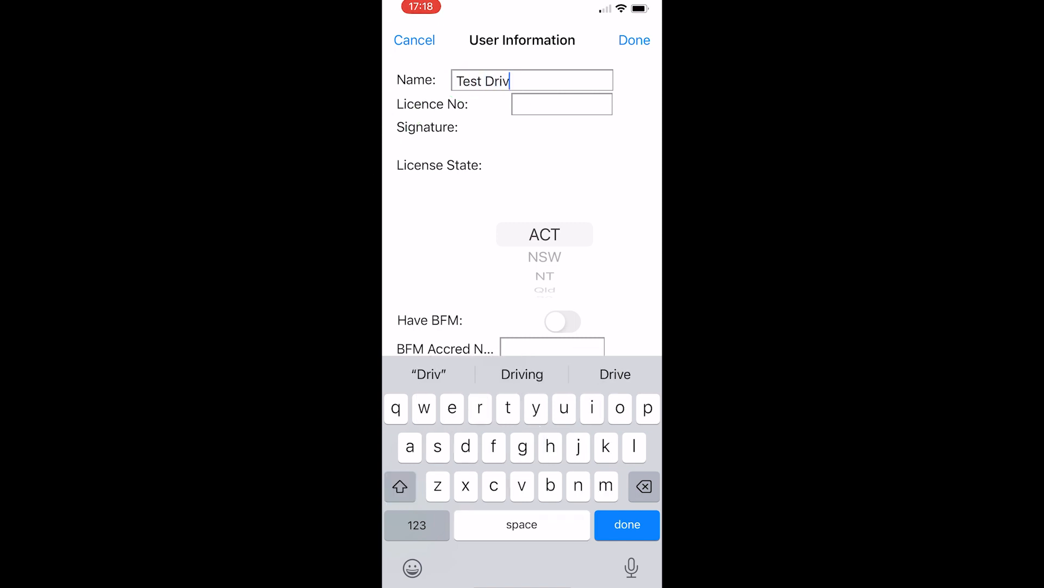
pyautogui.write('er')
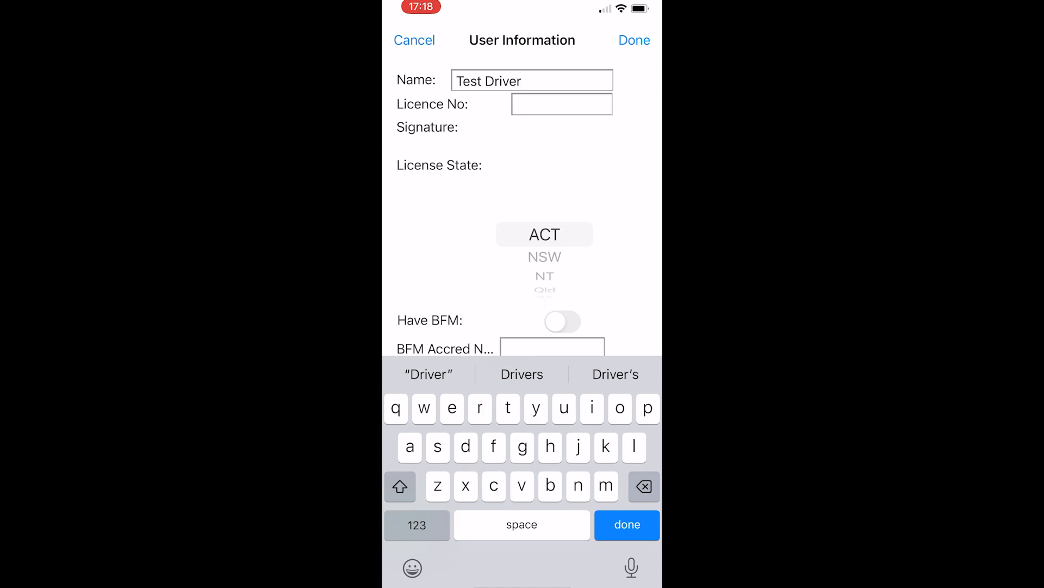
pyautogui.click(400, 486)
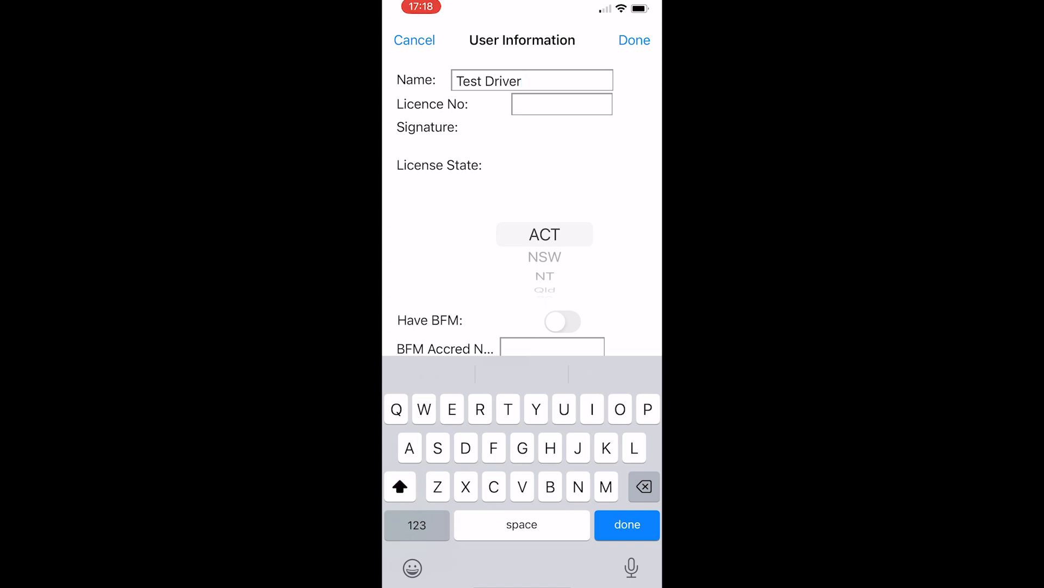
pyautogui.click(561, 104)
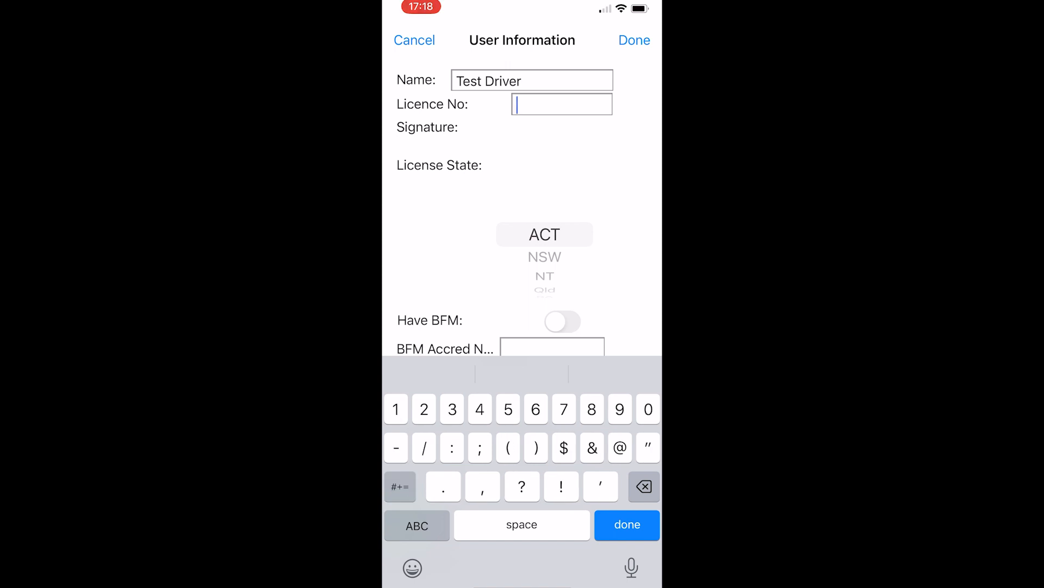
pyautogui.write('GH')
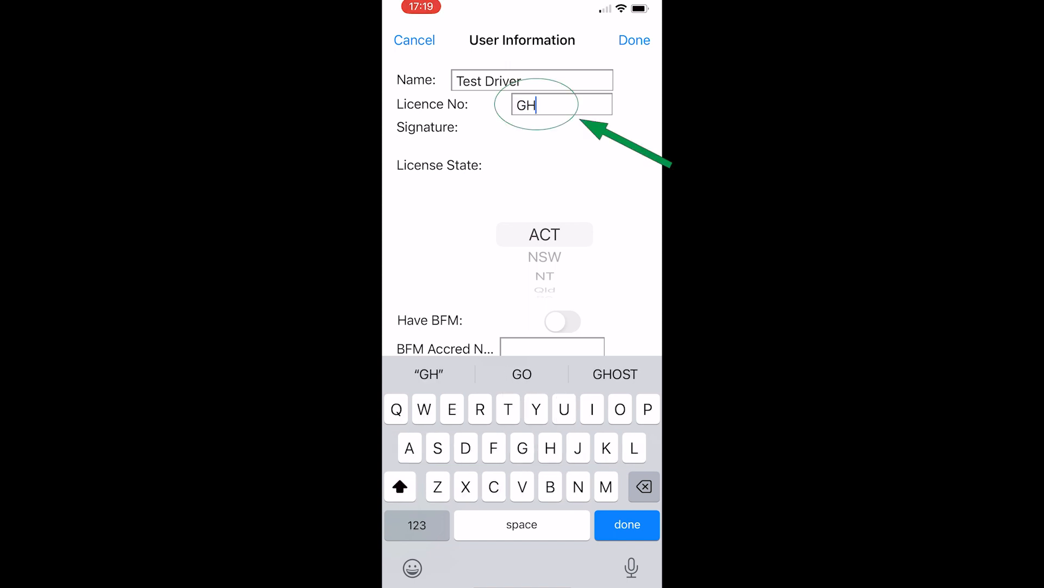
pyautogui.write('577')
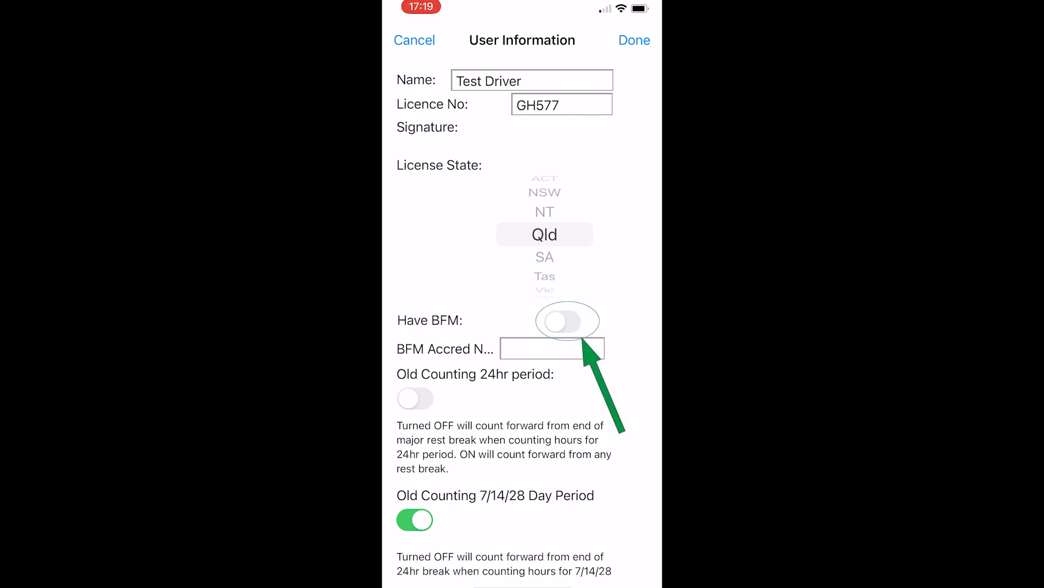
# Switch on Have BFM and enter accreditation number GJD366.
pyautogui.click(567, 321)
pyautogui.write('GJD')
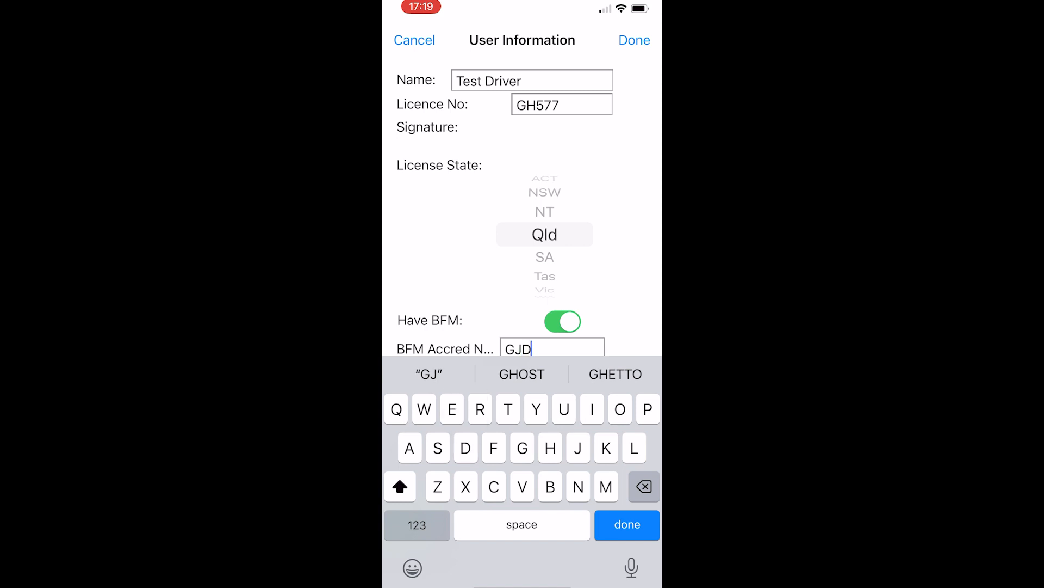
pyautogui.write('366')
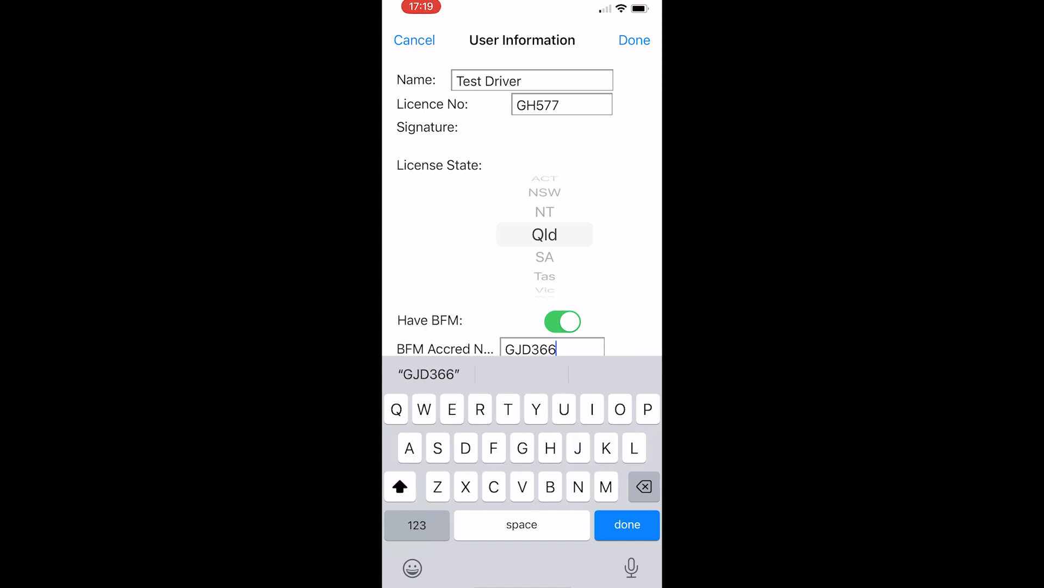
pyautogui.click(626, 524)
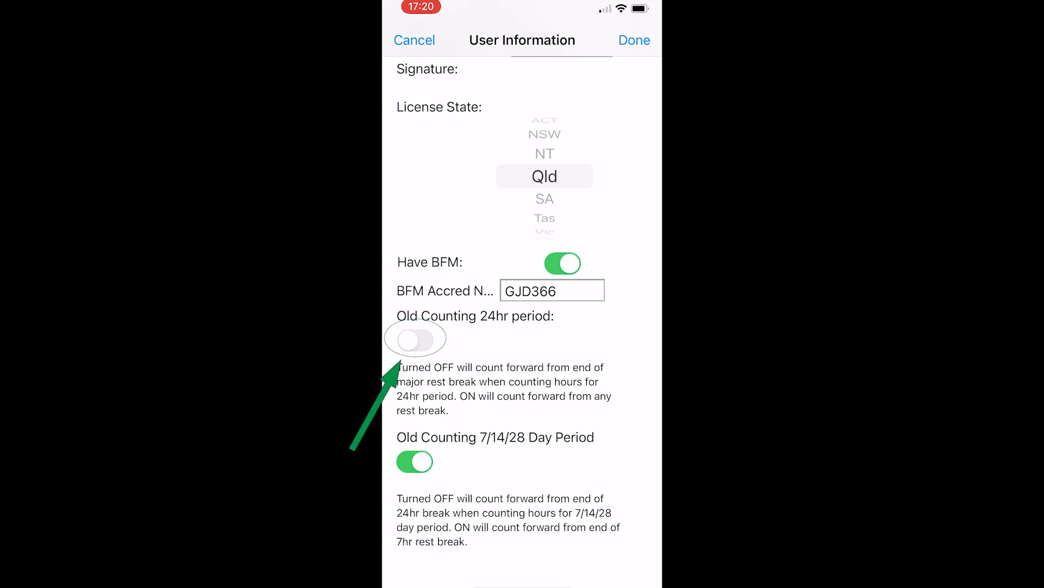
pyautogui.click(415, 339)
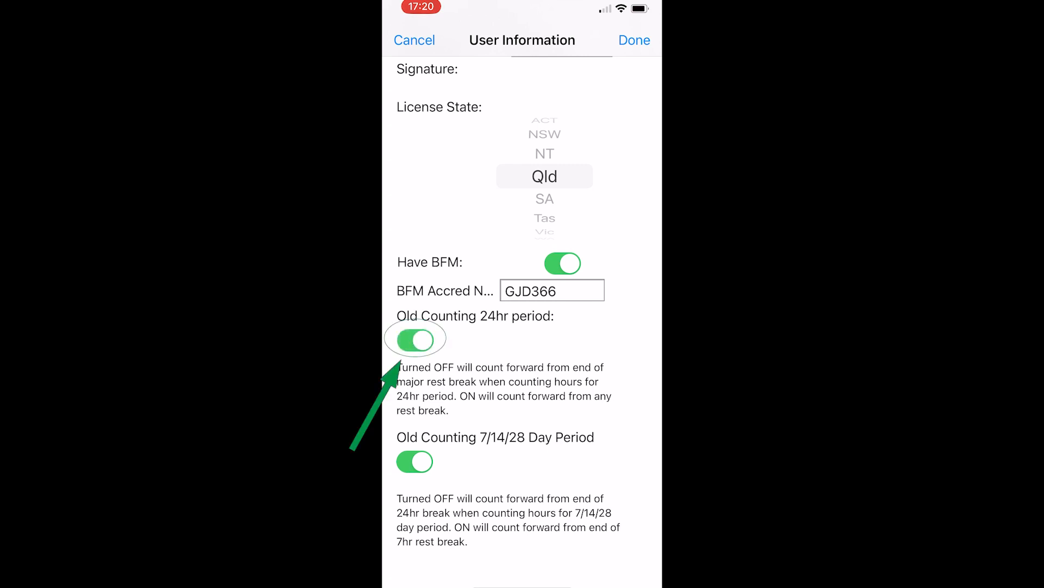
pyautogui.click(414, 338)
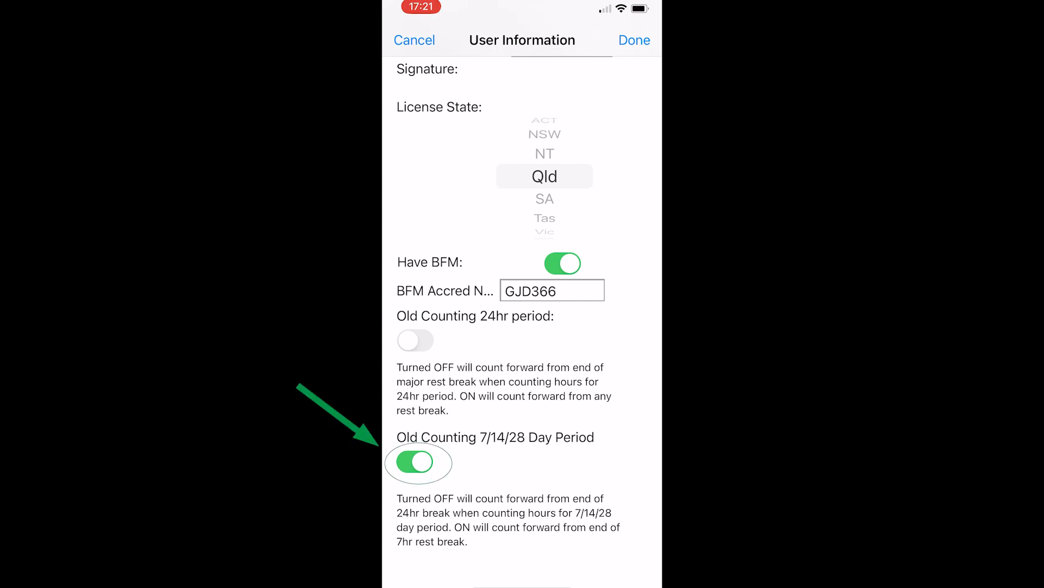
# Leave the Old Counting 7/14/28 Day Period switch off, then scroll the form.
pyautogui.click(418, 463)
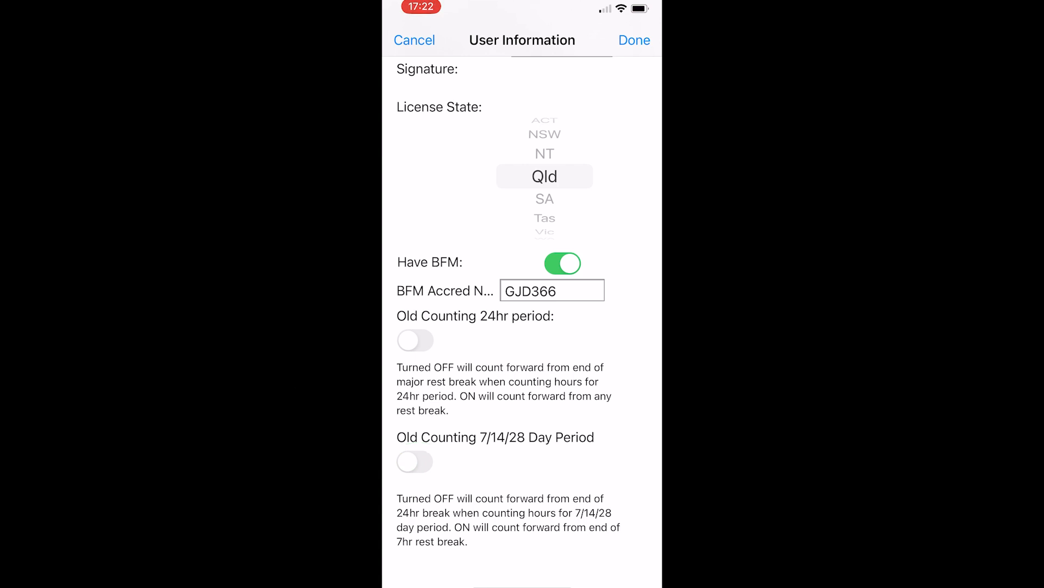
pyautogui.click(414, 462)
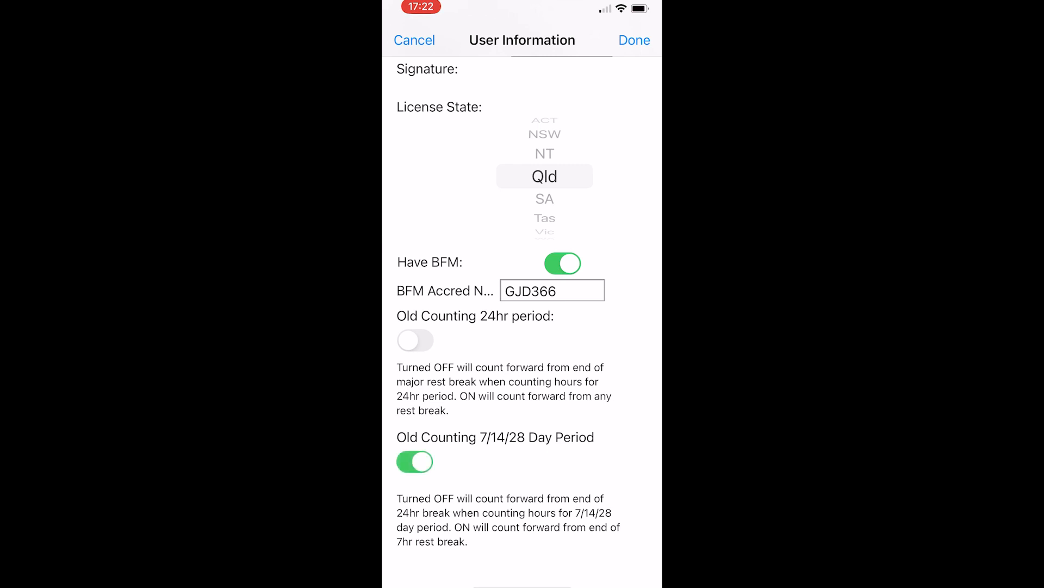
pyautogui.click(414, 461)
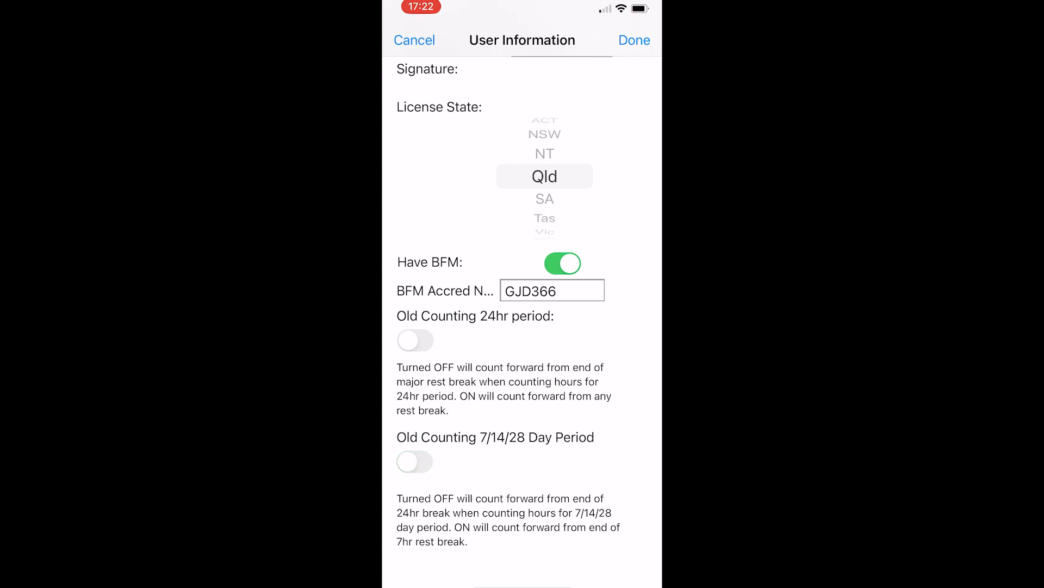
pyautogui.scroll(-3)
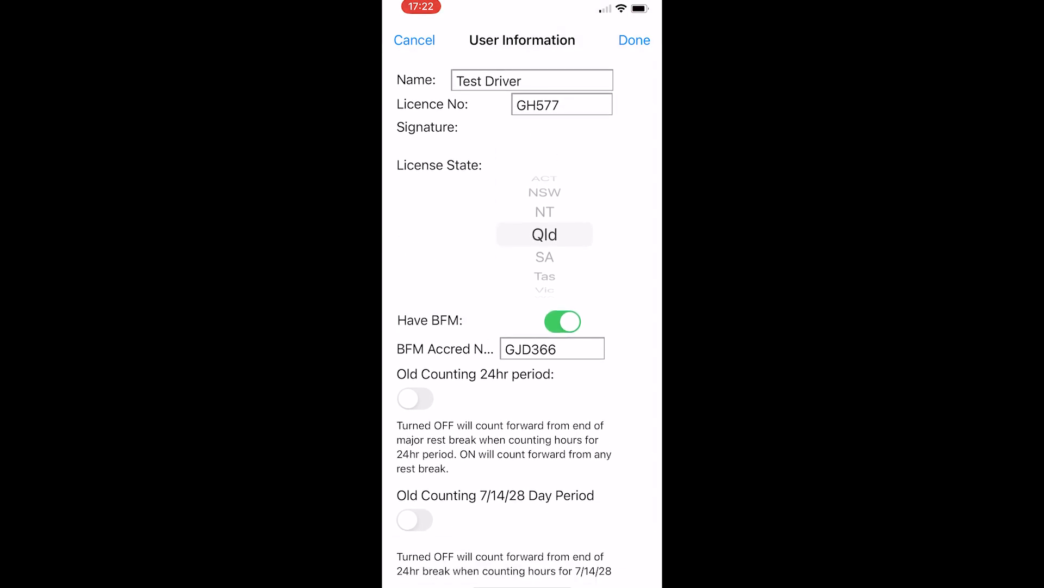
# Submit and confirm saving the Test Driver - GH577 user details.
pyautogui.click(633, 40)
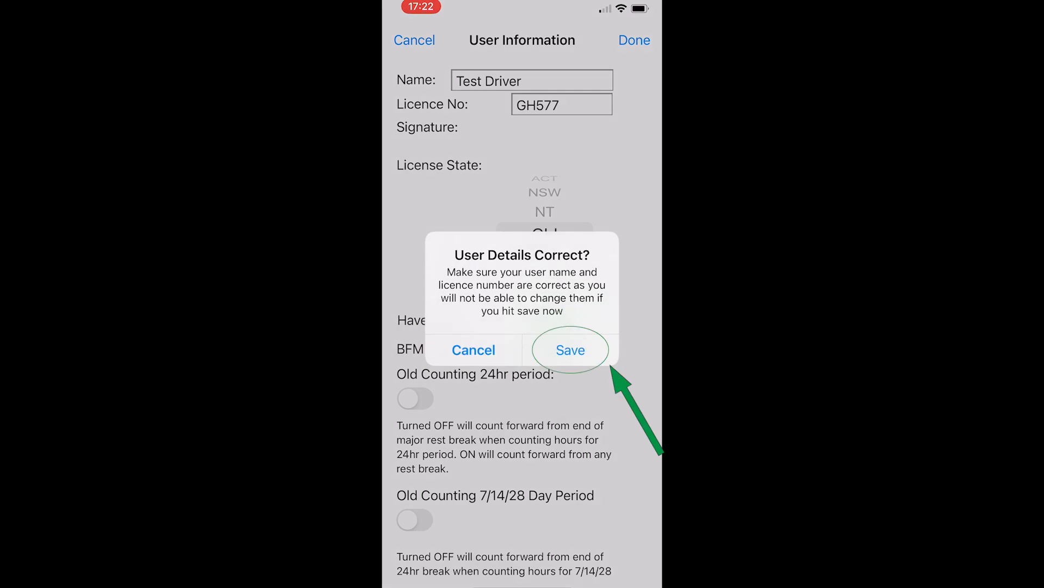
pyautogui.click(570, 350)
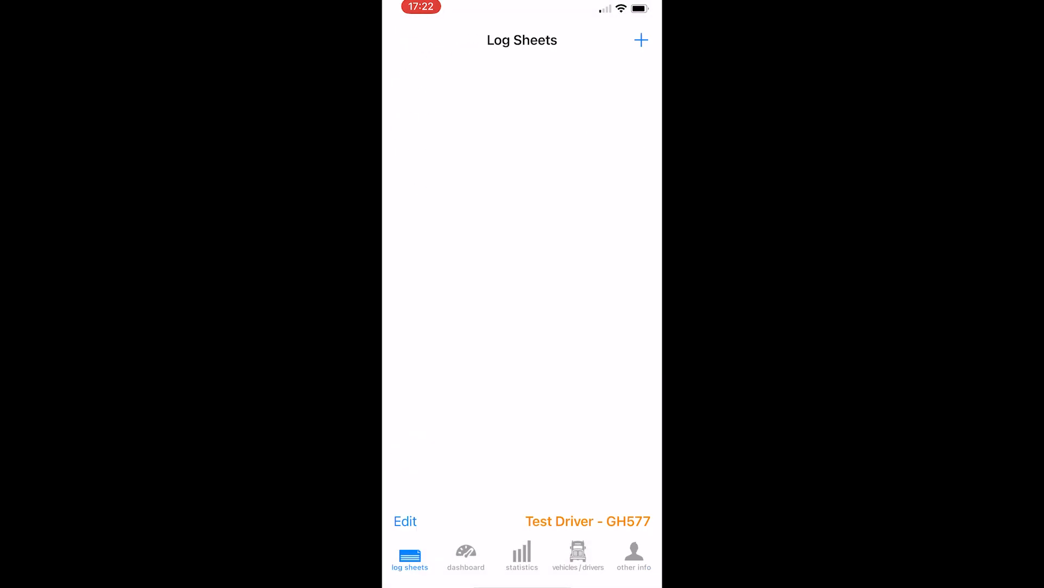